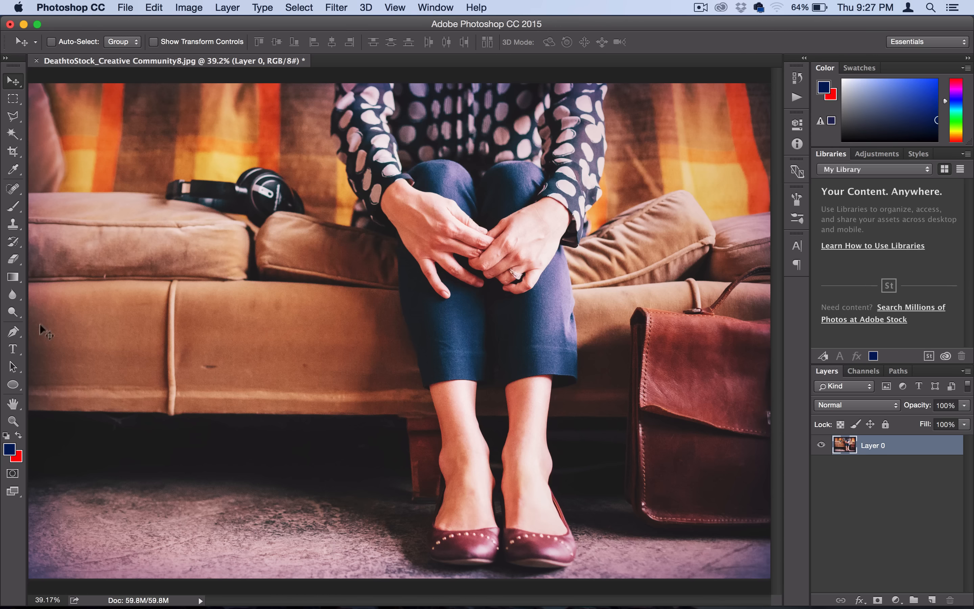
Start an empty text layer on the photo with the Horizontal Type tool
click(13, 349)
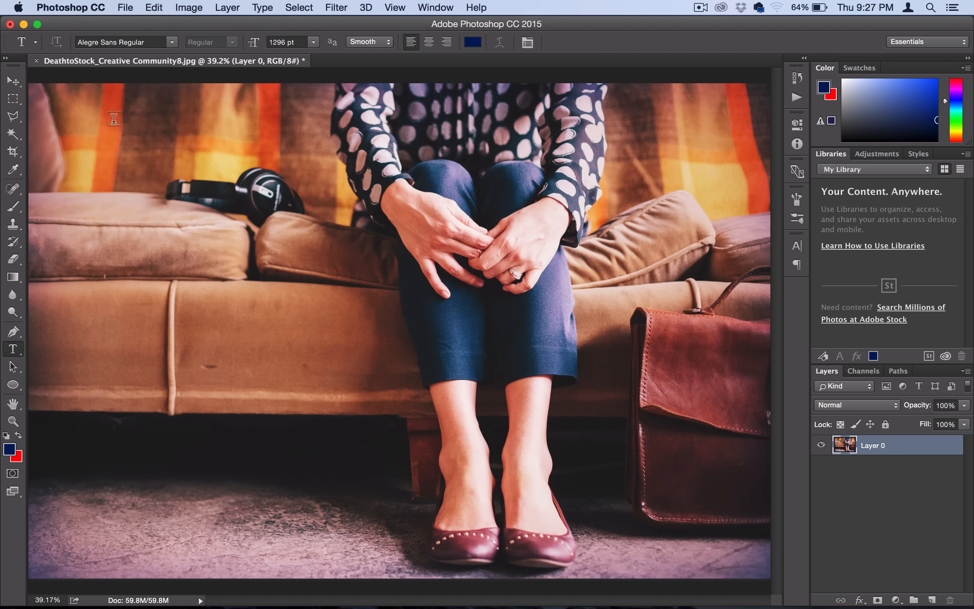
mouse_move(301, 187)
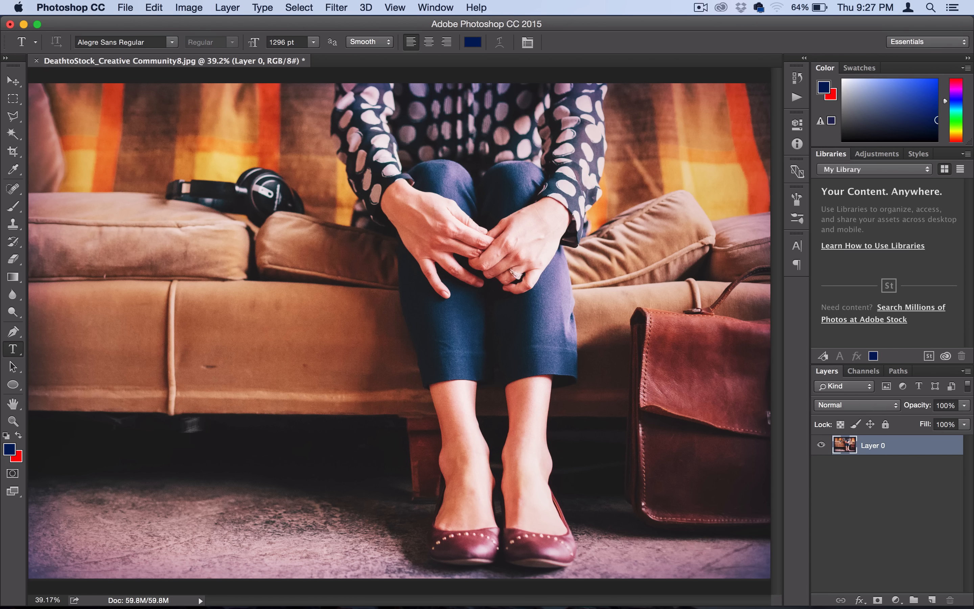
click(188, 384)
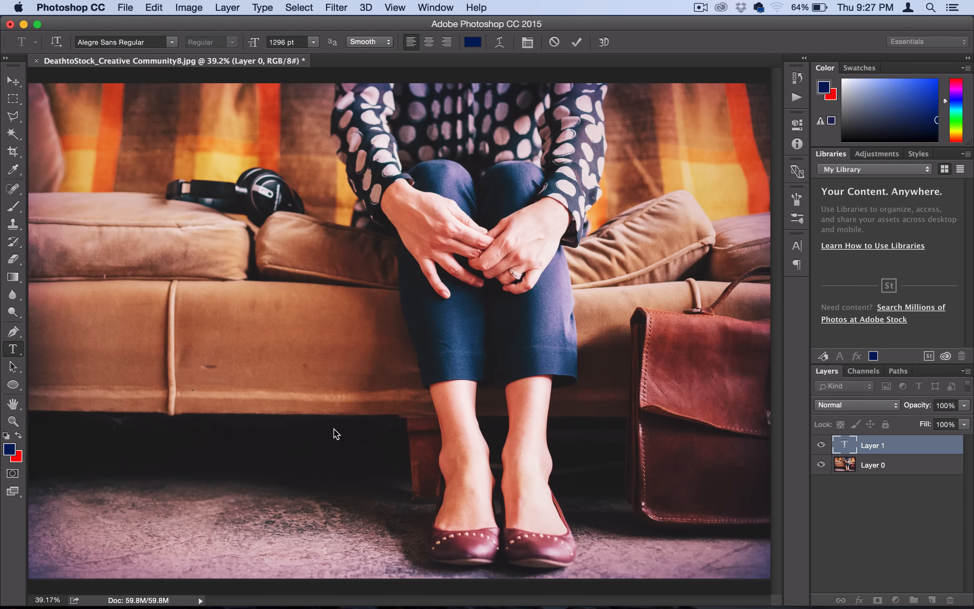
Write 'NERVOUS' in large white letters across the sofa and legs
text(N)
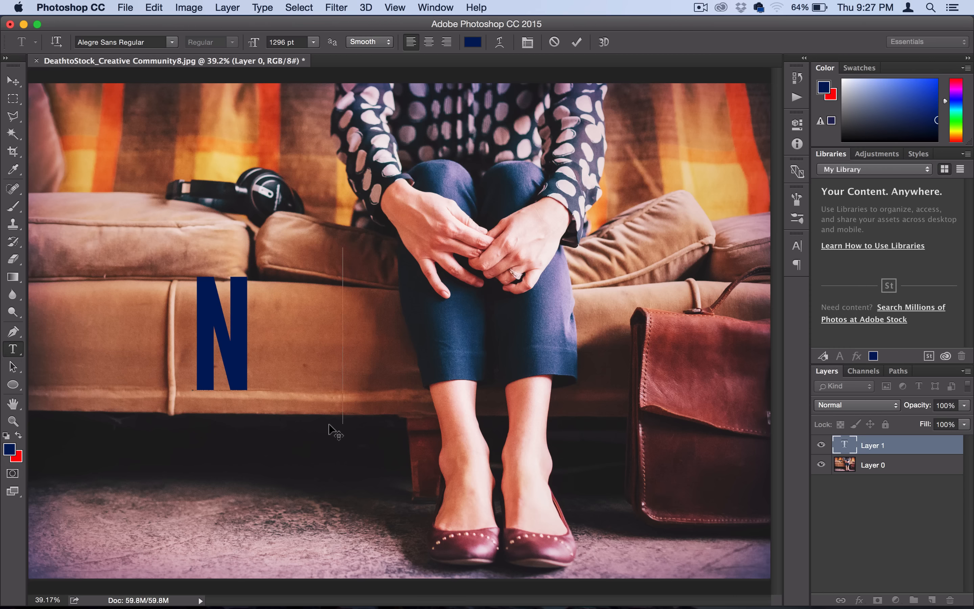
text(ERVOUS?)
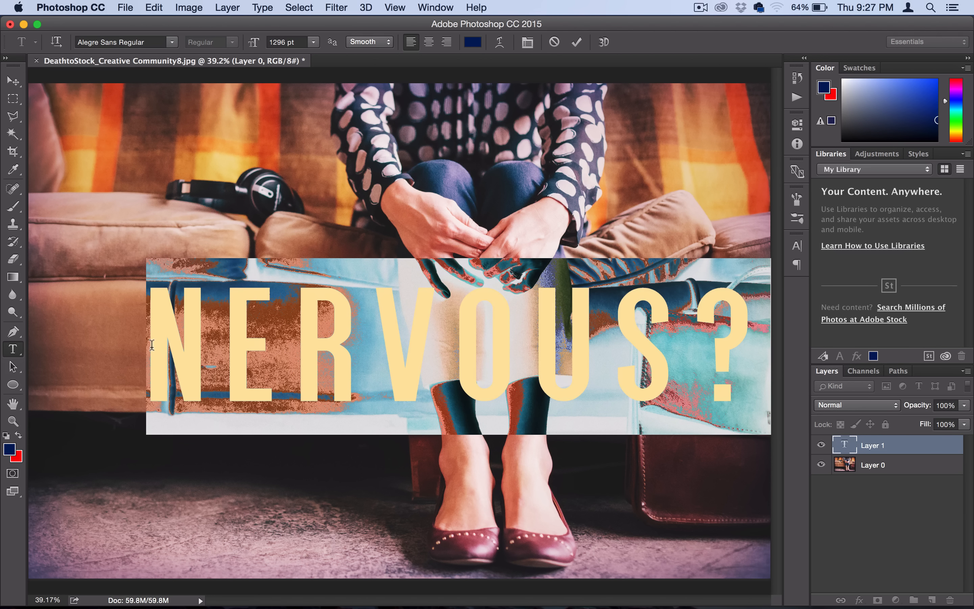
mouse_move(7, 443)
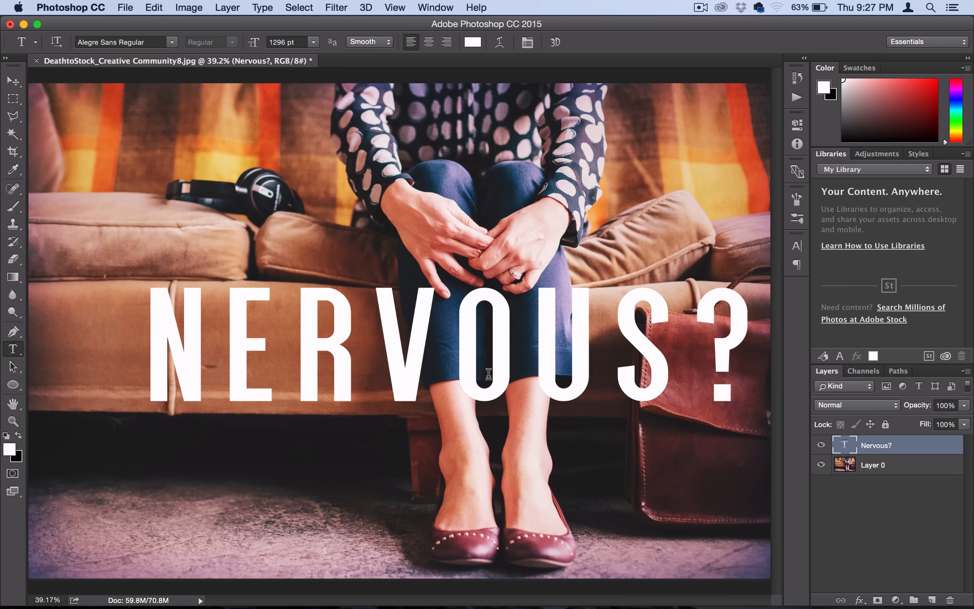
mouse_move(534, 252)
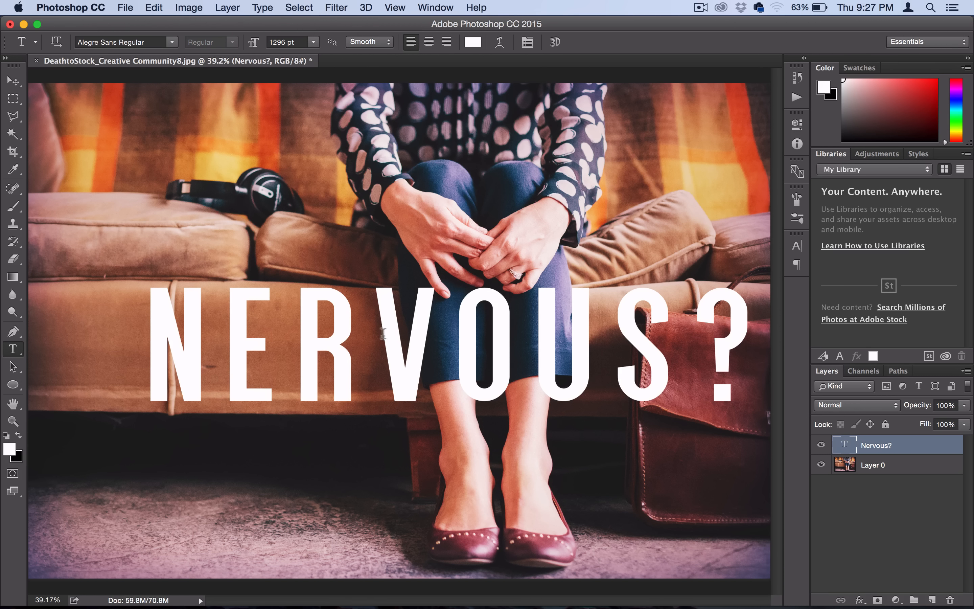
mouse_move(732, 342)
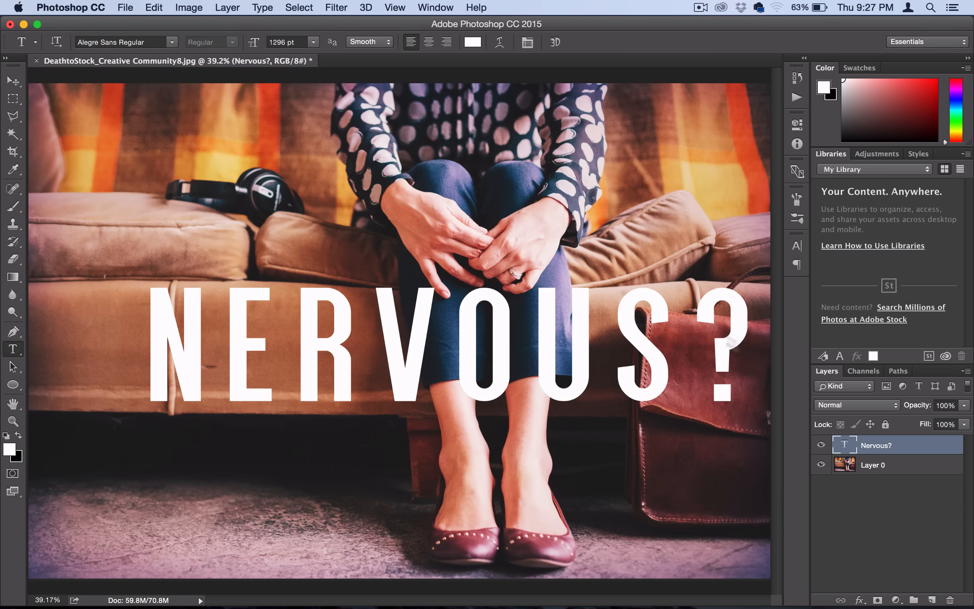
Duplicate Layer 0 and place 'Layer 0 copy' above the NERVOUS? text layer
click(872, 464)
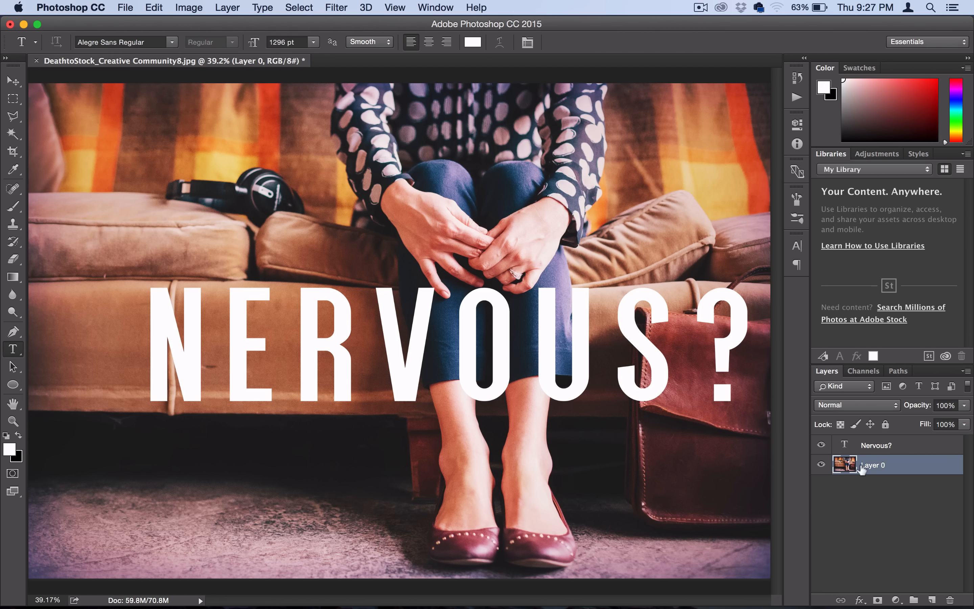
mouse_move(872, 464)
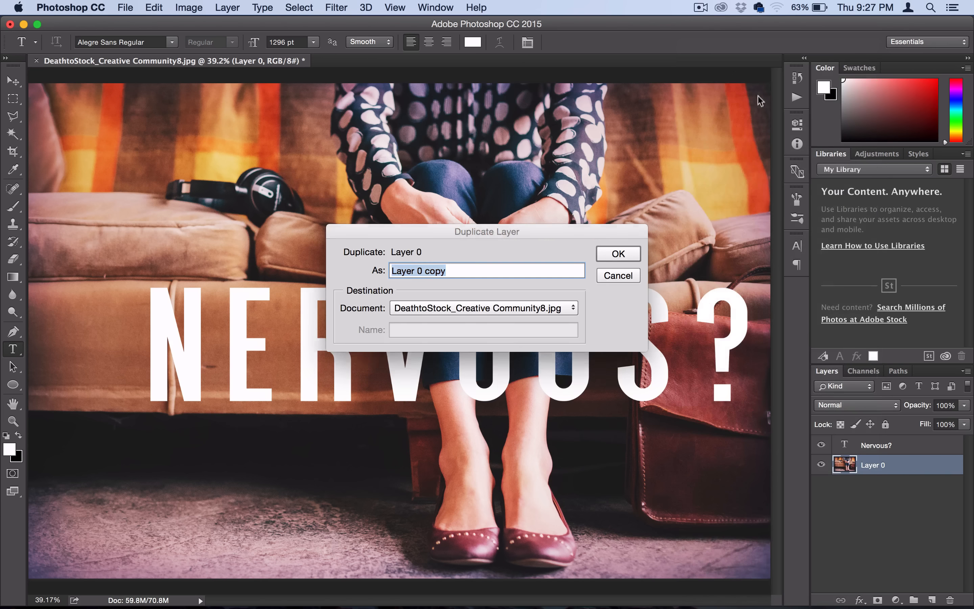
click(617, 254)
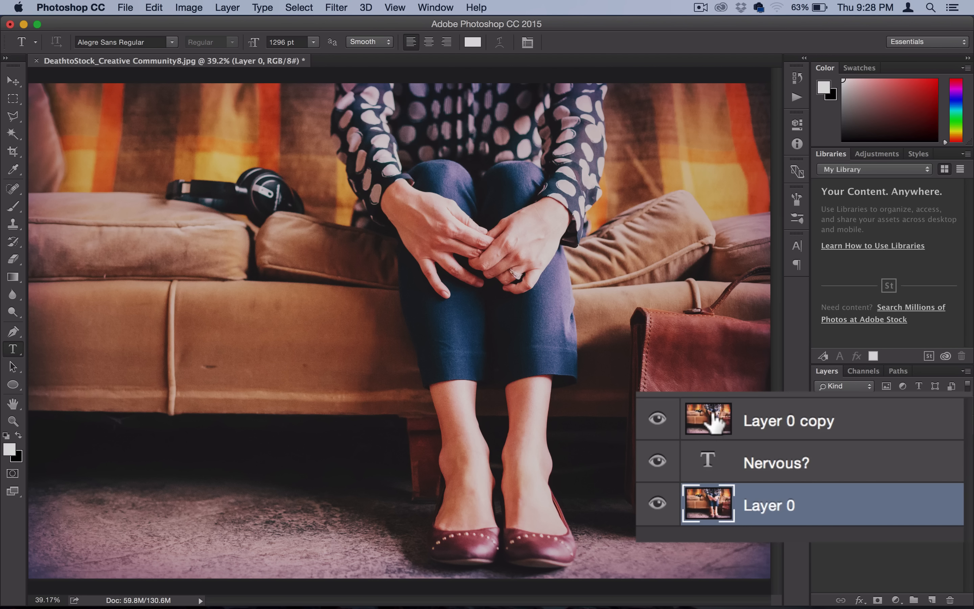
click(786, 420)
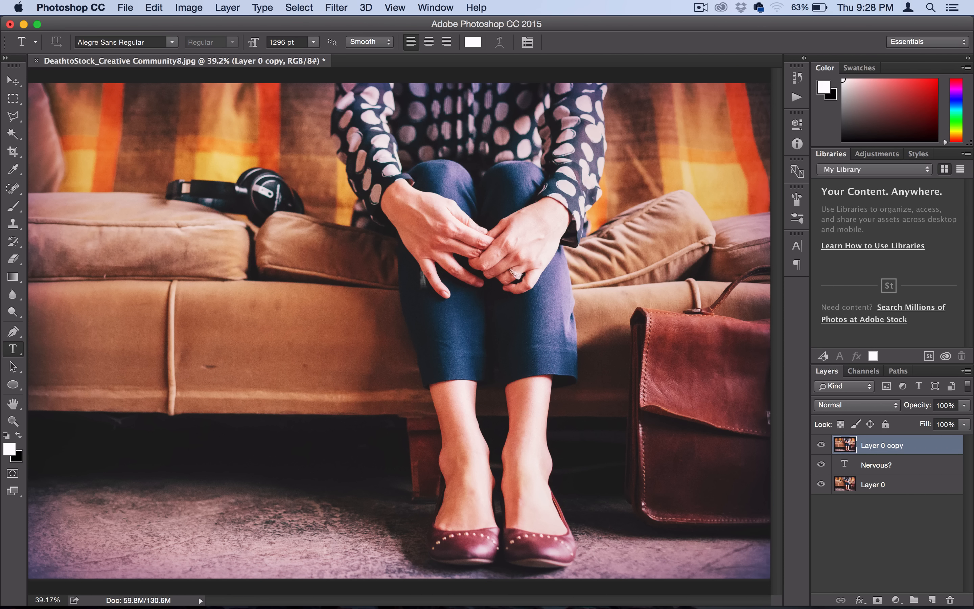
mouse_move(596, 360)
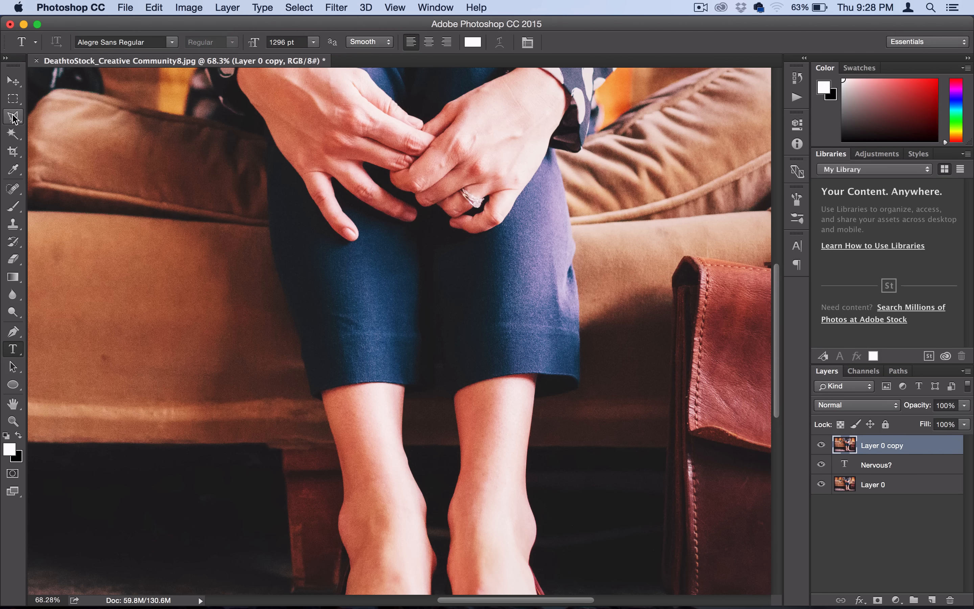
Choose the Polygonal Lasso Tool from the lasso flyout for straight-edged selecting
click(13, 117)
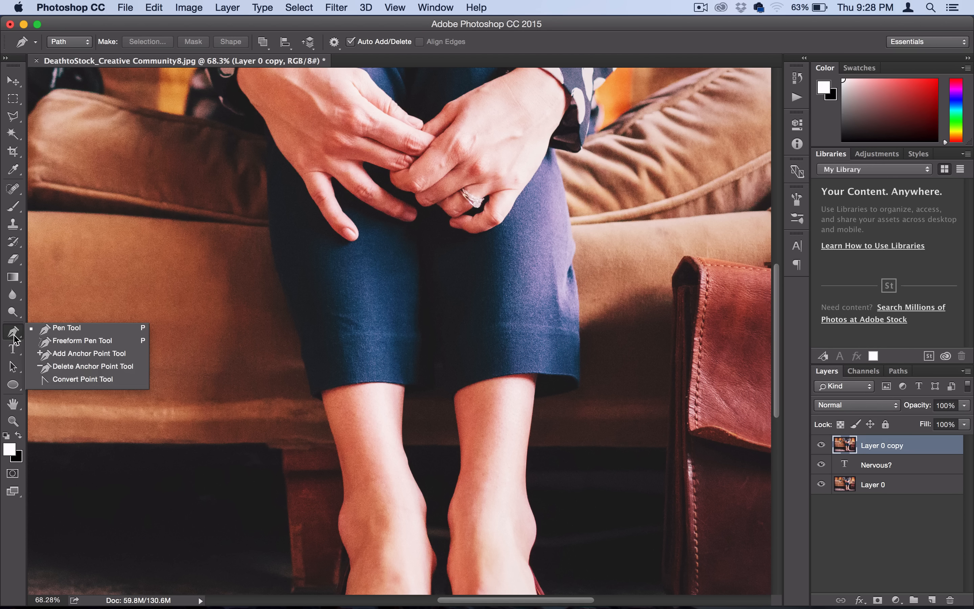
click(12, 117)
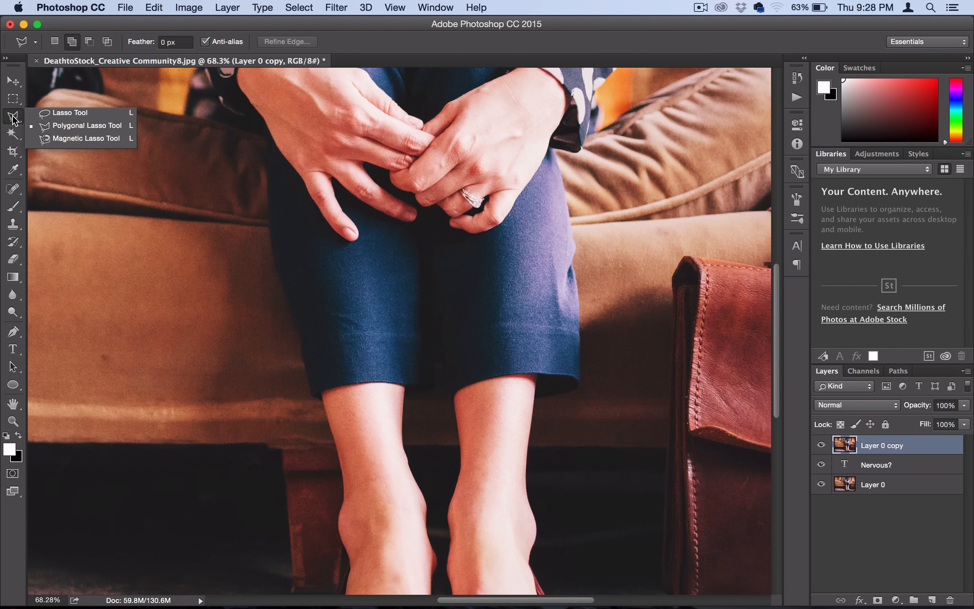
mouse_move(84, 126)
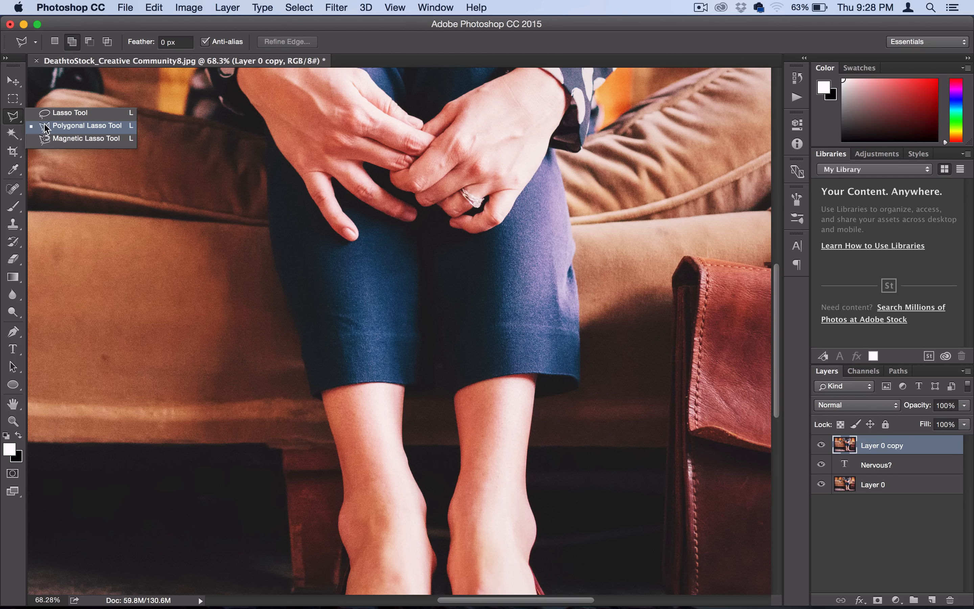
click(87, 126)
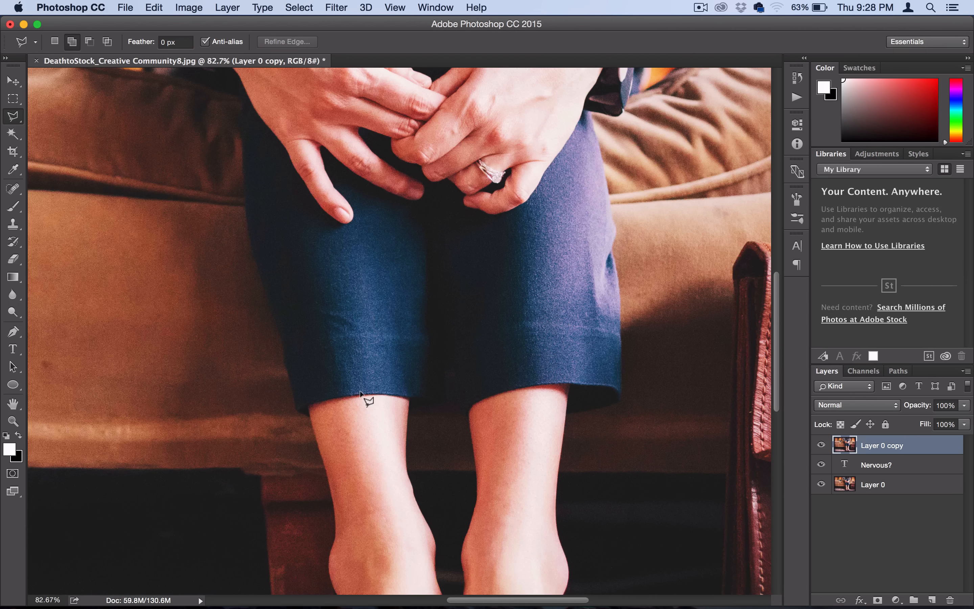
mouse_move(89, 123)
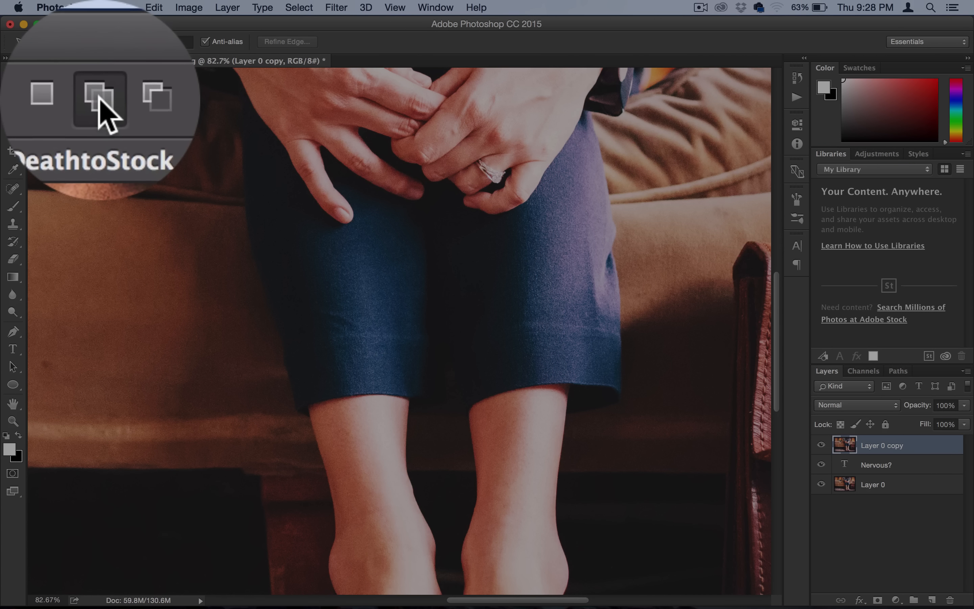
mouse_move(102, 91)
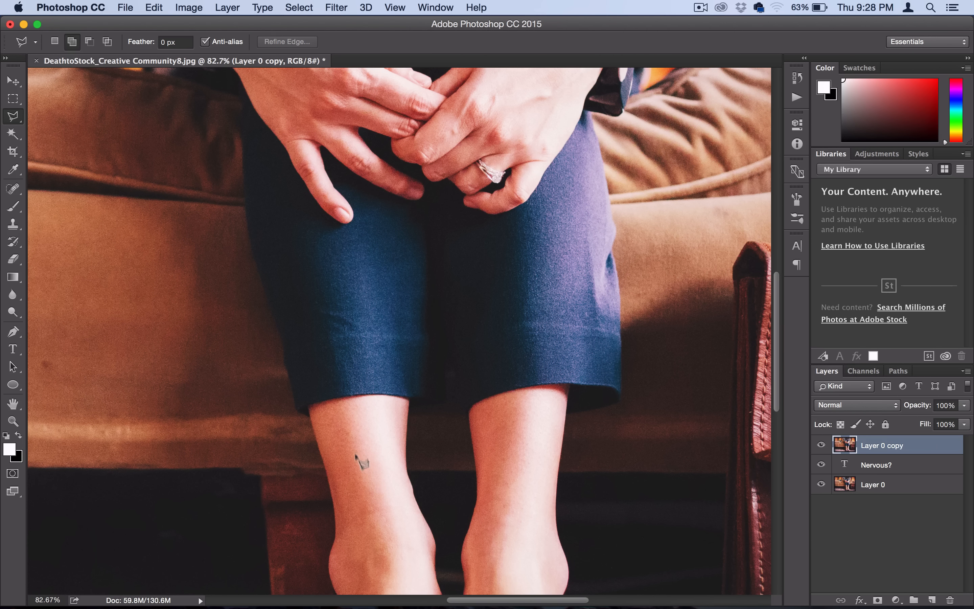
mouse_move(354, 207)
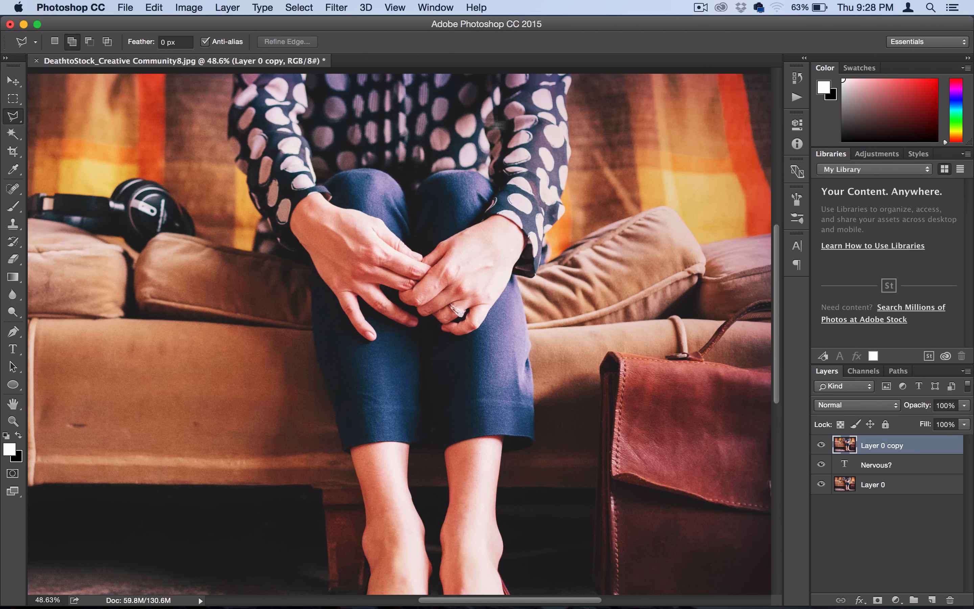
Zoom the view toward the woman's trousers and lower legs before tracing them
scroll(down, 3)
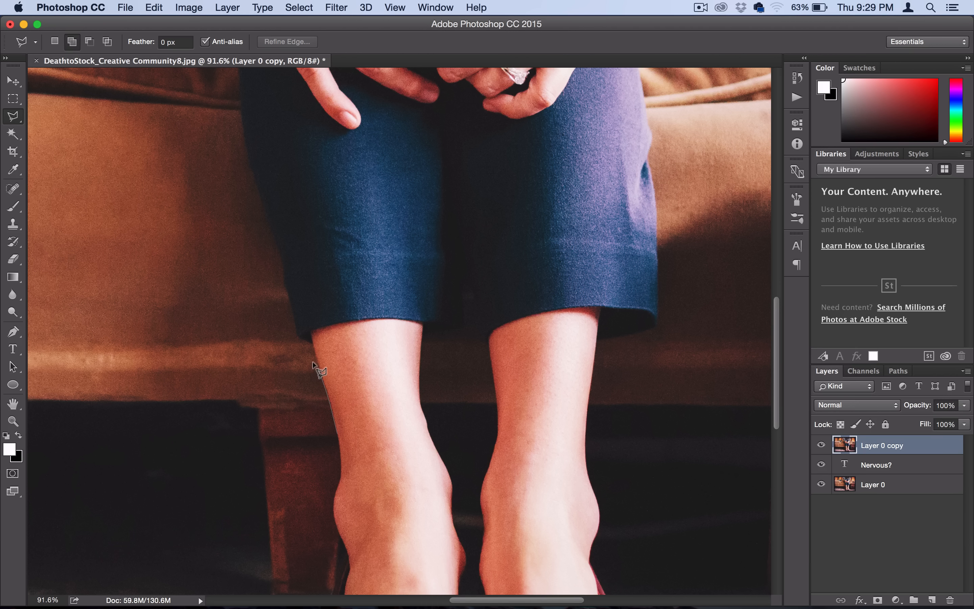
mouse_move(303, 340)
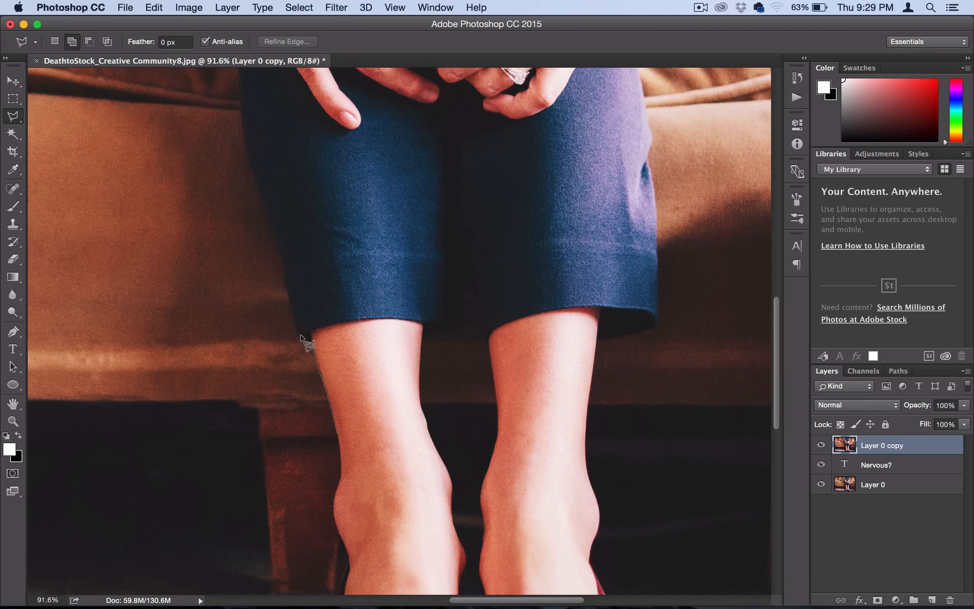
mouse_move(297, 324)
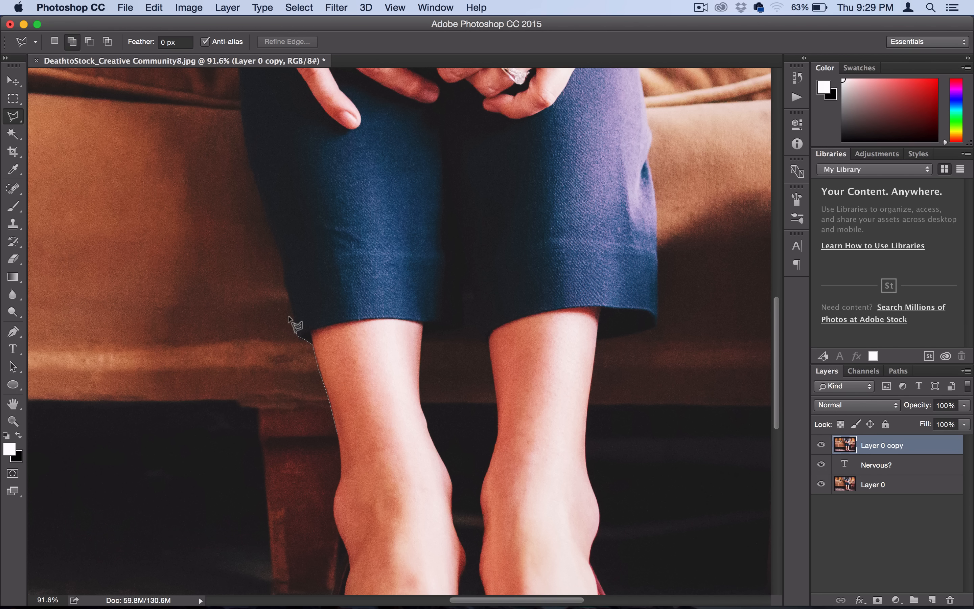
mouse_move(285, 267)
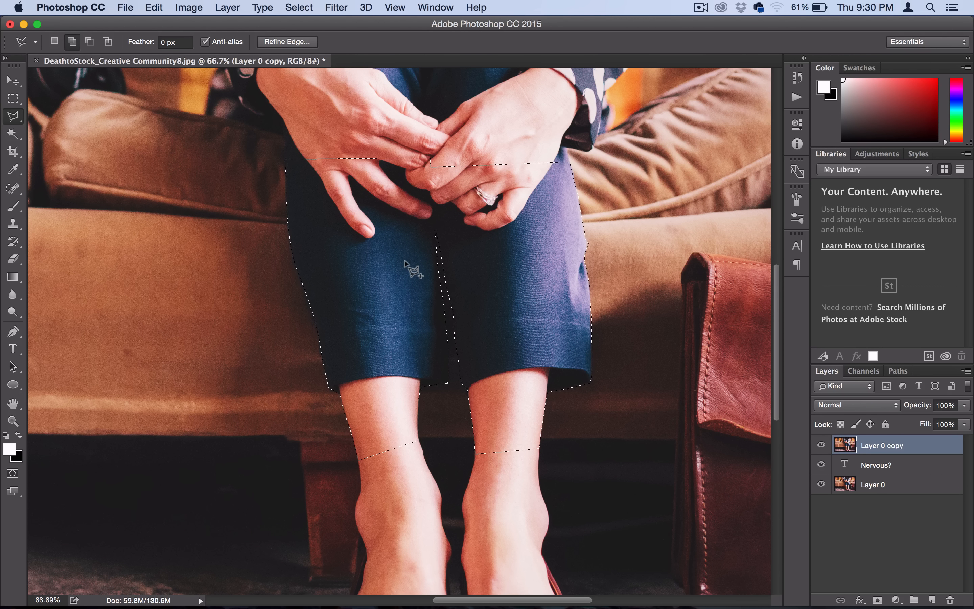
Apply Layer > Layer Mask > Reveal Selection so only the legs show on the copy
click(227, 7)
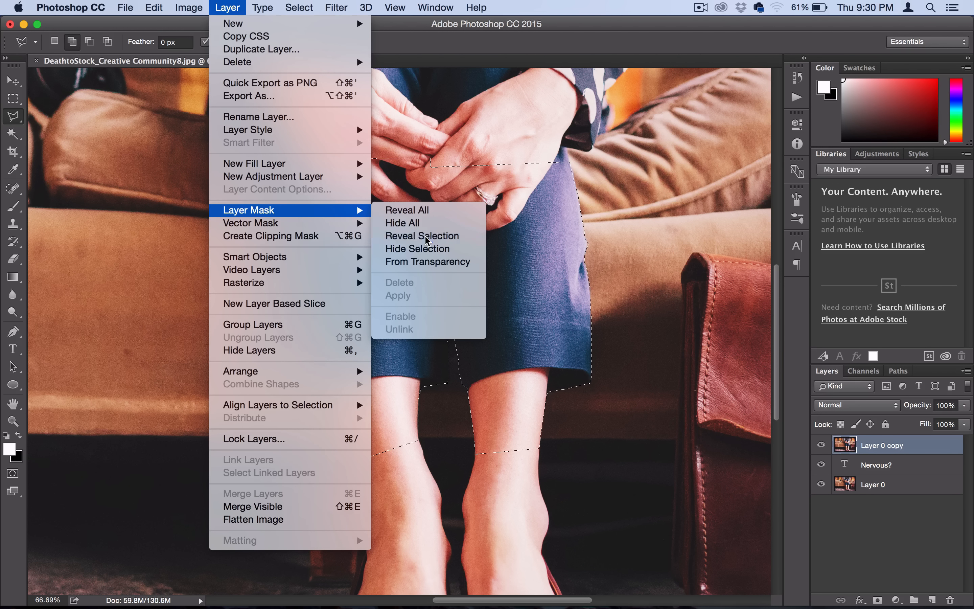
click(422, 235)
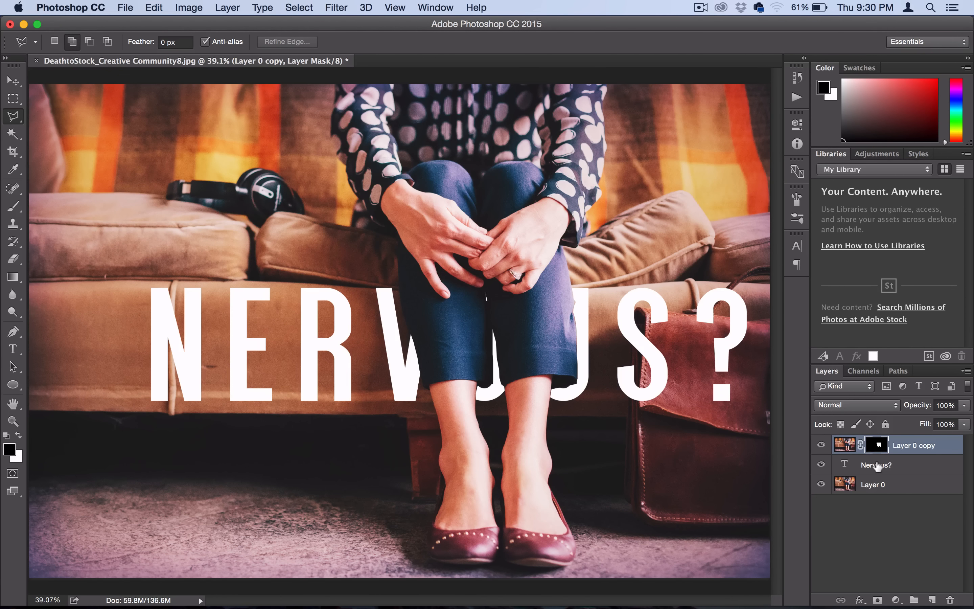
Select the Nervous? text layer to nudge the lettering slightly right
click(876, 464)
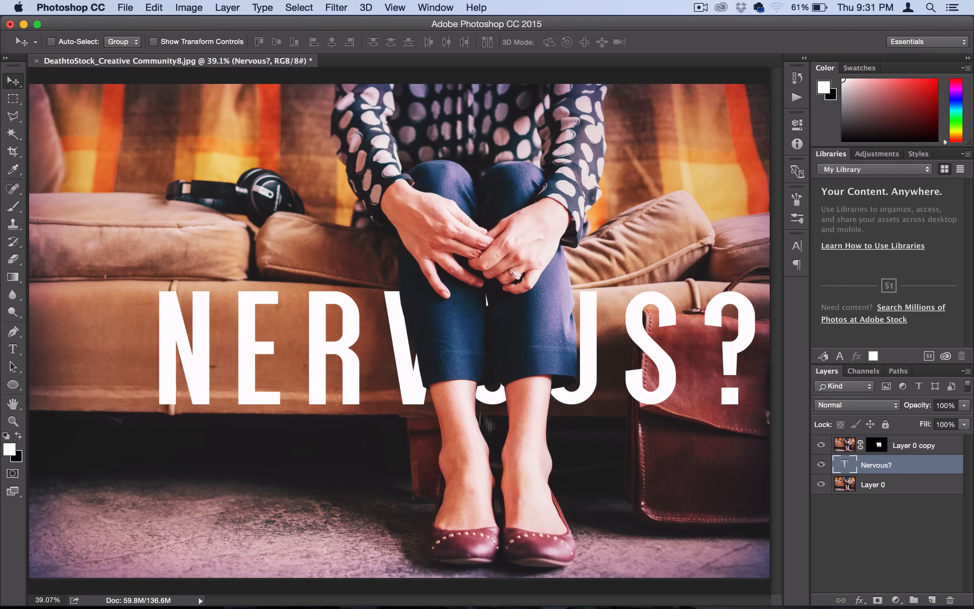
mouse_move(309, 366)
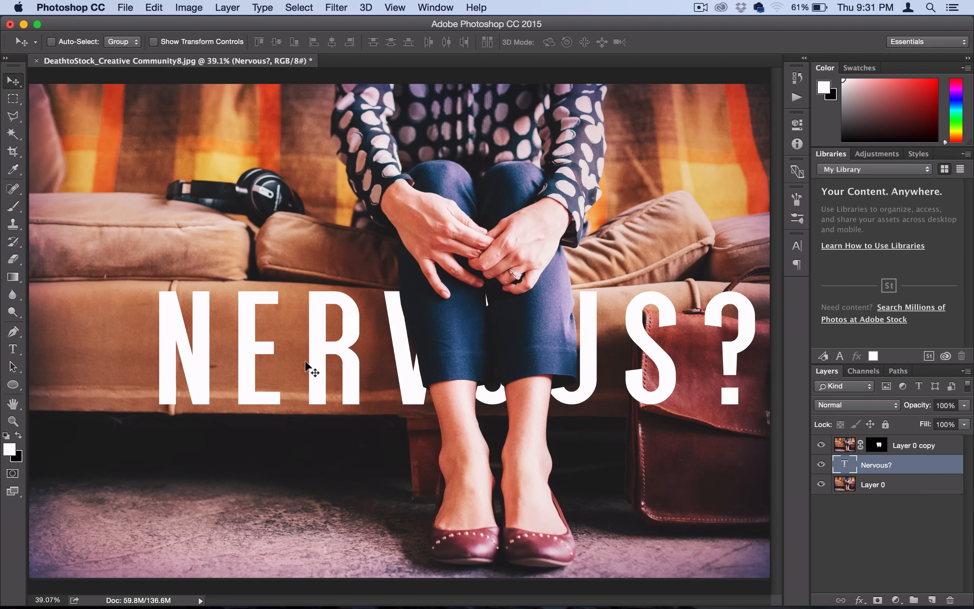